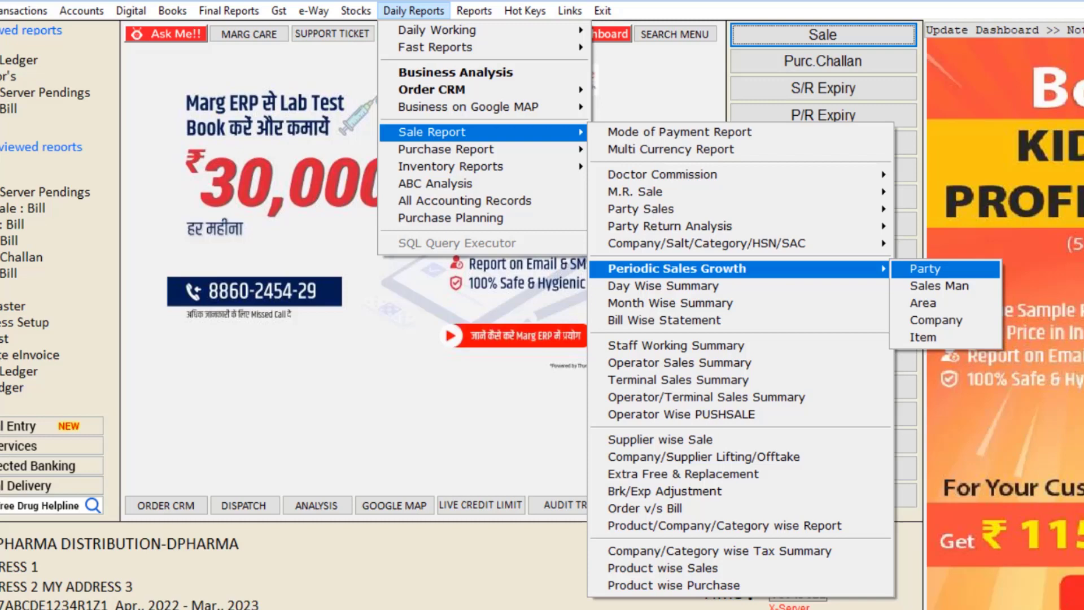
# Step: Open the Party option of the Periodic Sales Growth sale report
pyautogui.click(924, 269)
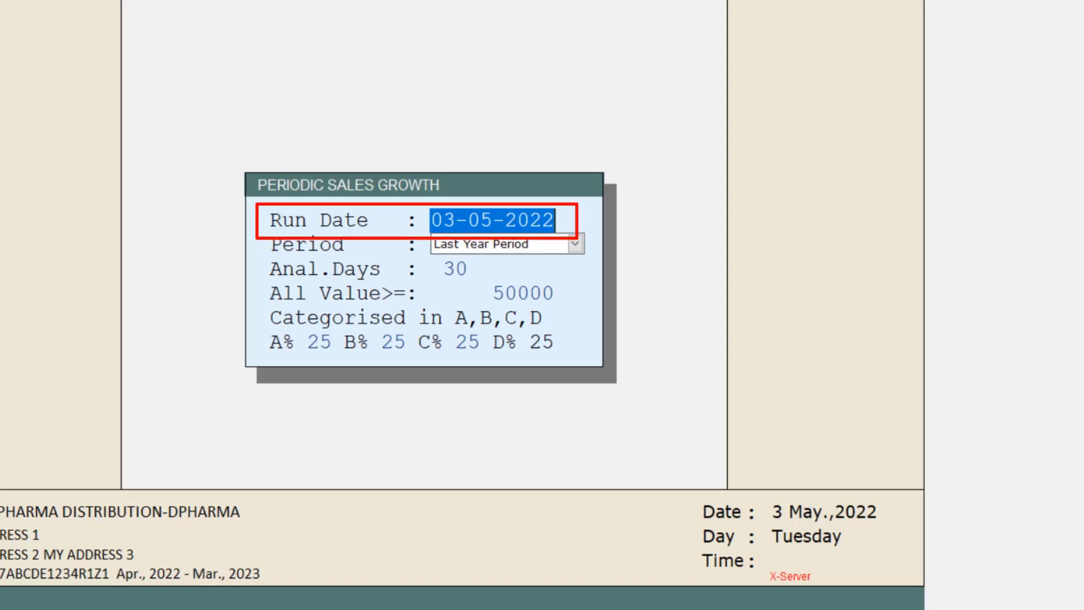
pyautogui.click(573, 243)
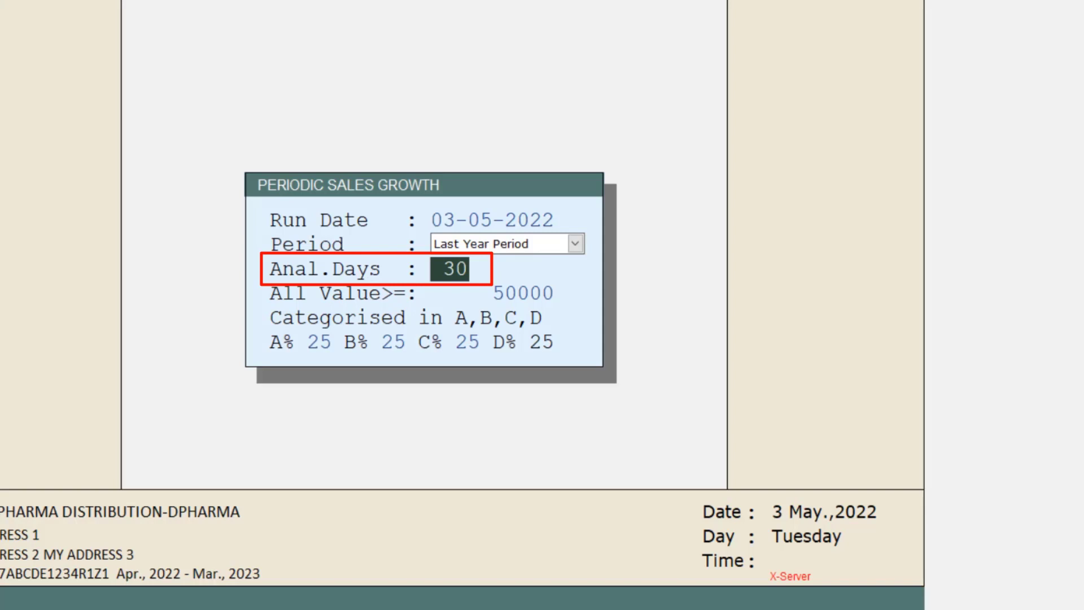
# Step: Change the comparison period from Last Year Period to Previous Period
pyautogui.click(575, 244)
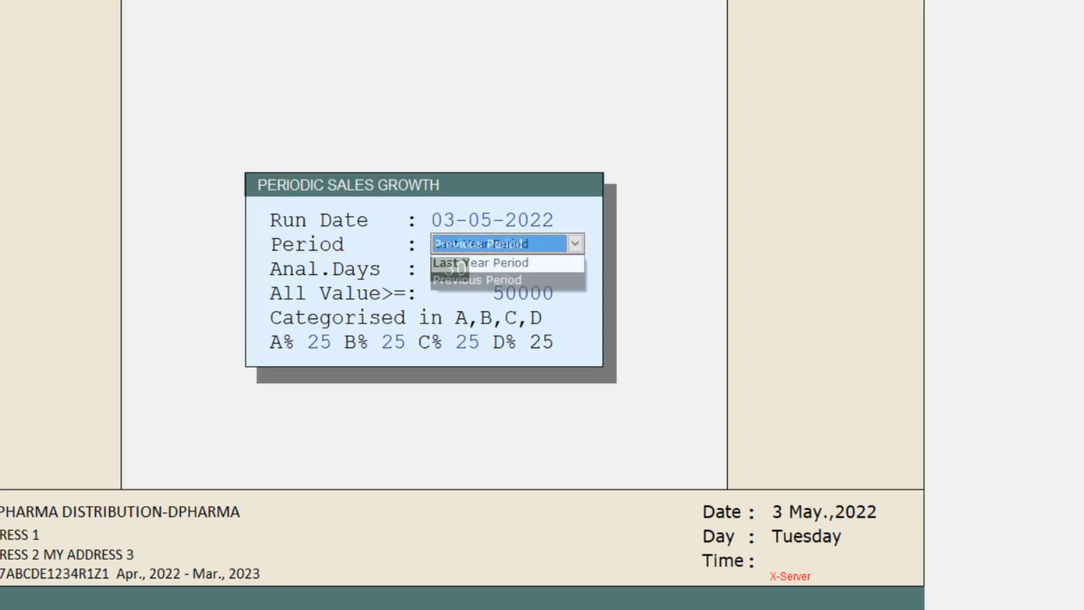
pyautogui.click(476, 280)
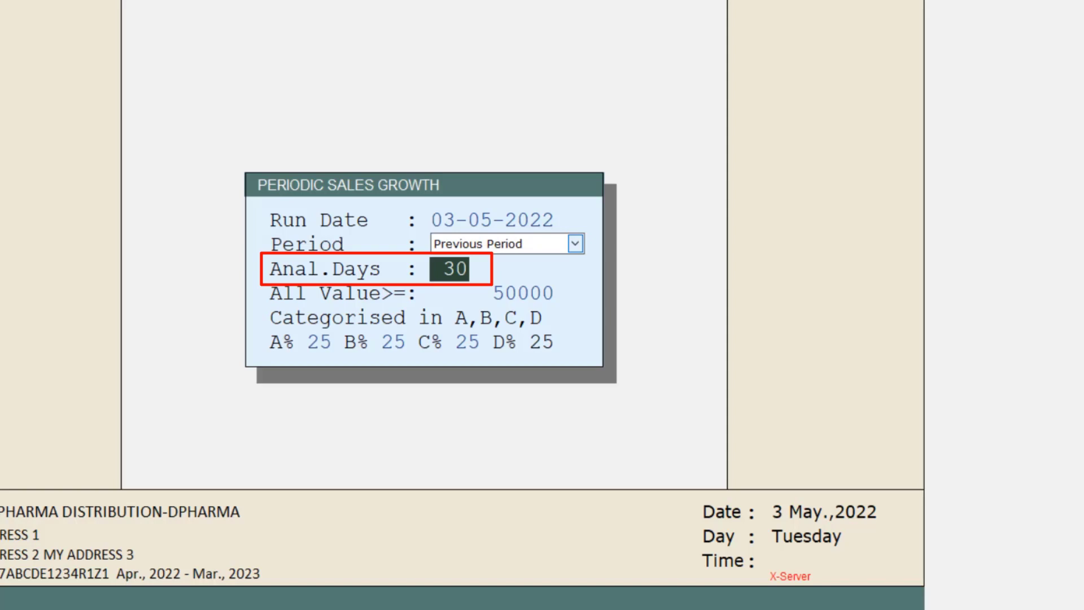
# Step: Set the period back to Last Year Period with 30 analysis days and minimum value 50000
pyautogui.write('60')
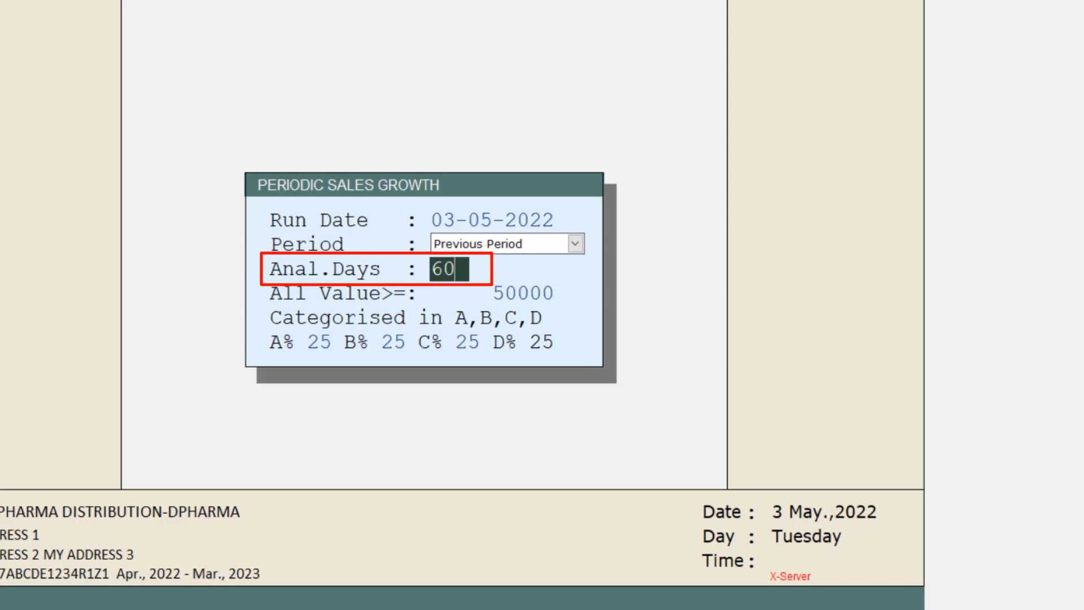
pyautogui.click(483, 243)
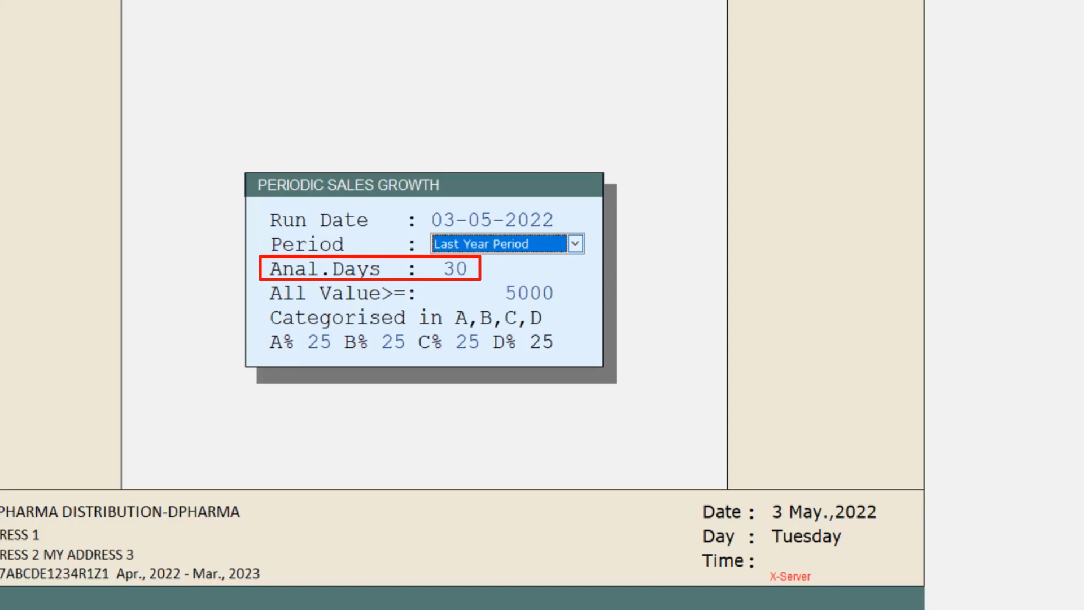
pyautogui.write('50000')
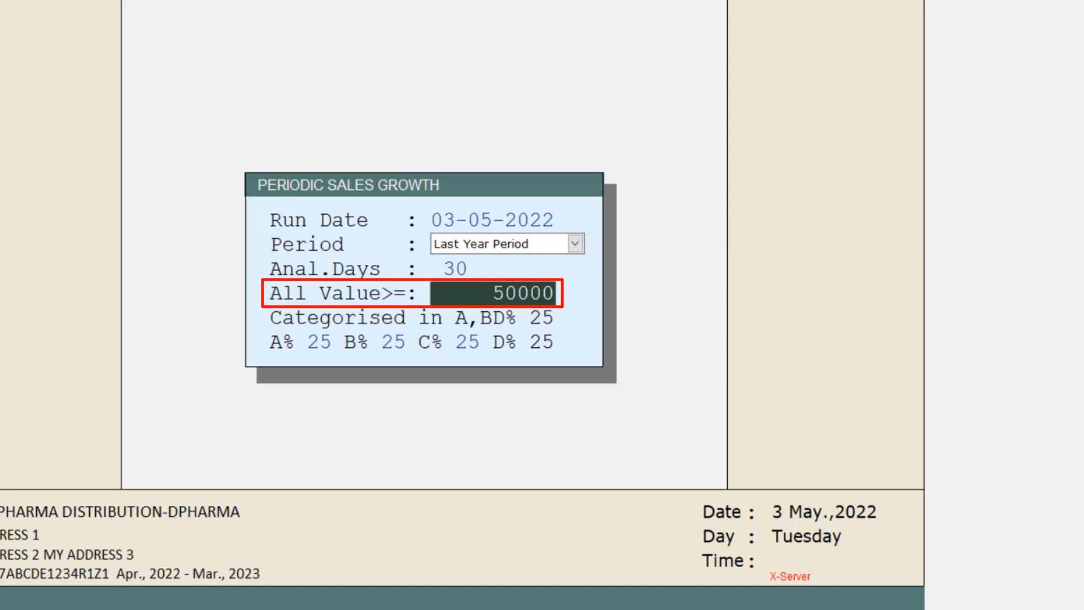